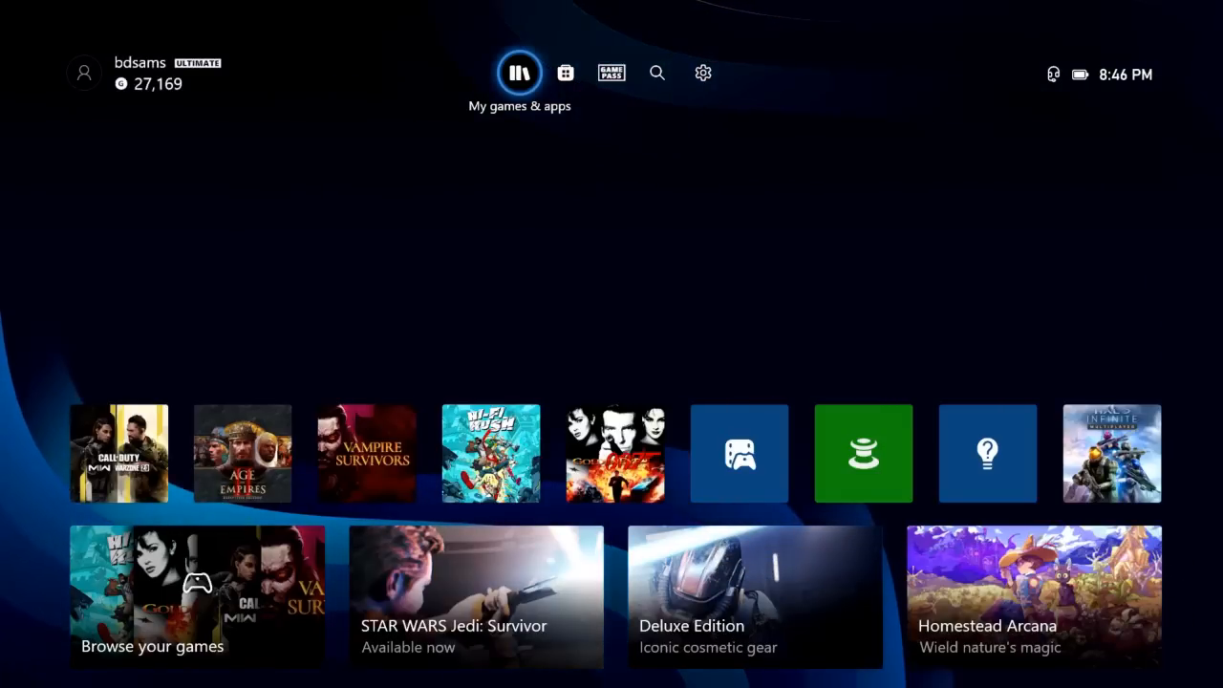
# Step: Highlight the Search icon in the home top bar to preview it
pyautogui.click(611, 73)
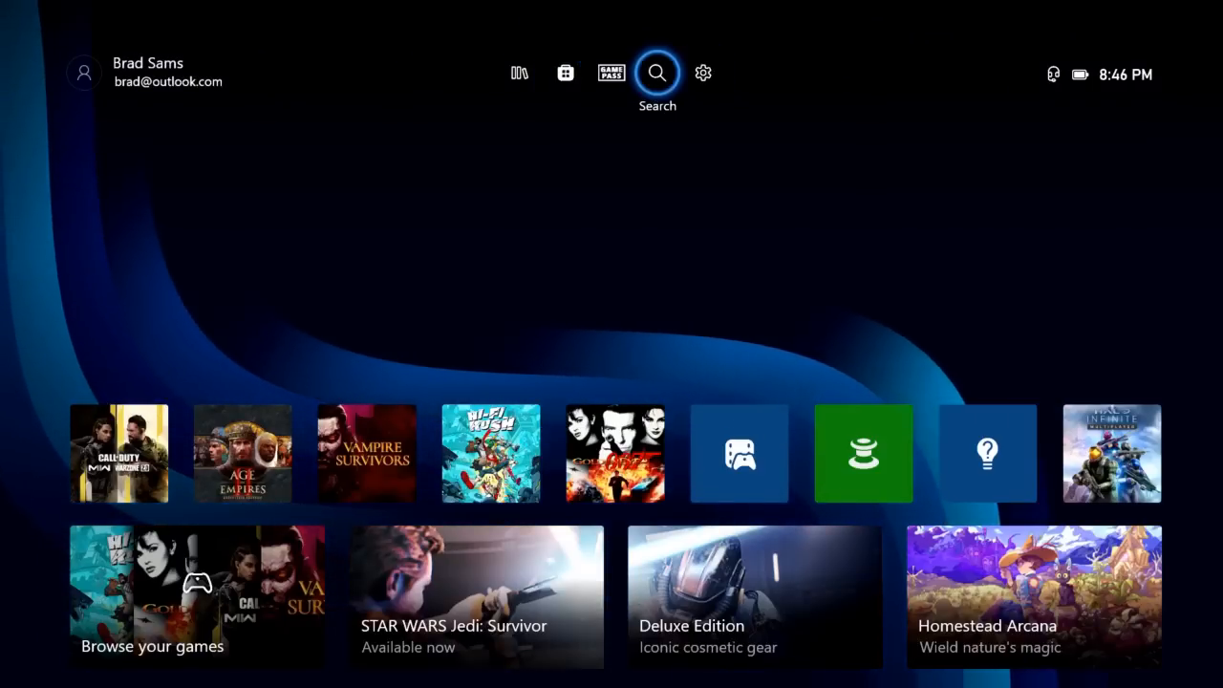
pyautogui.moveTo(85, 73)
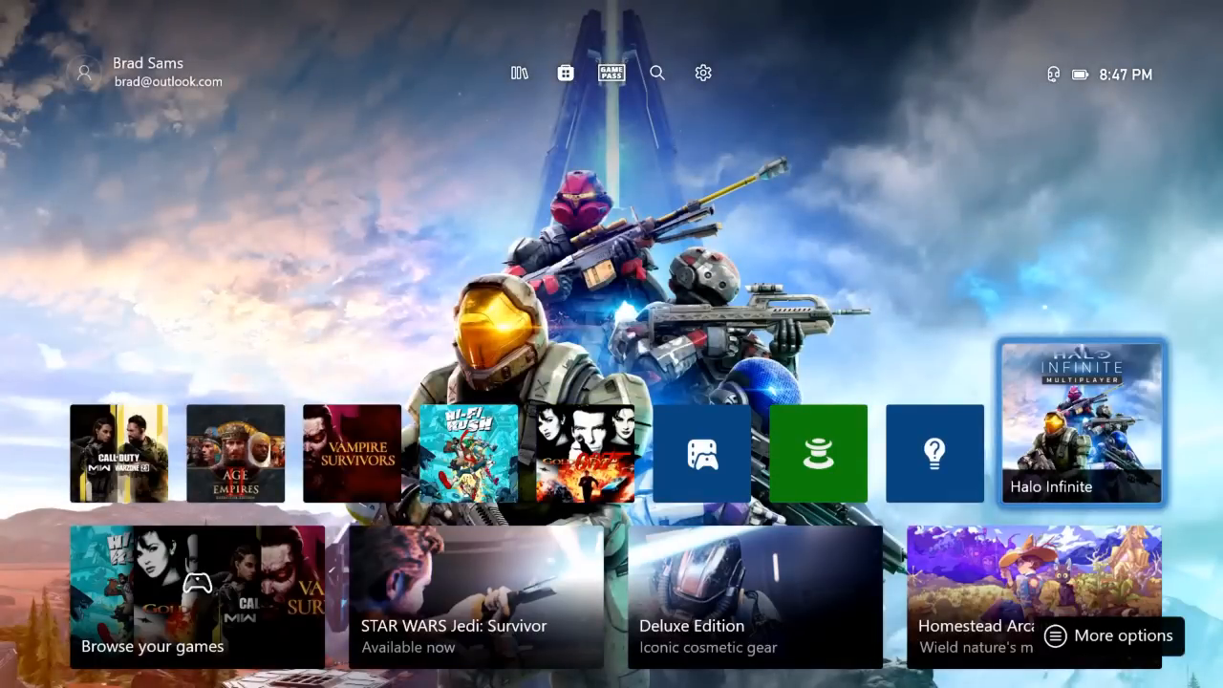
pyautogui.scroll(-3)
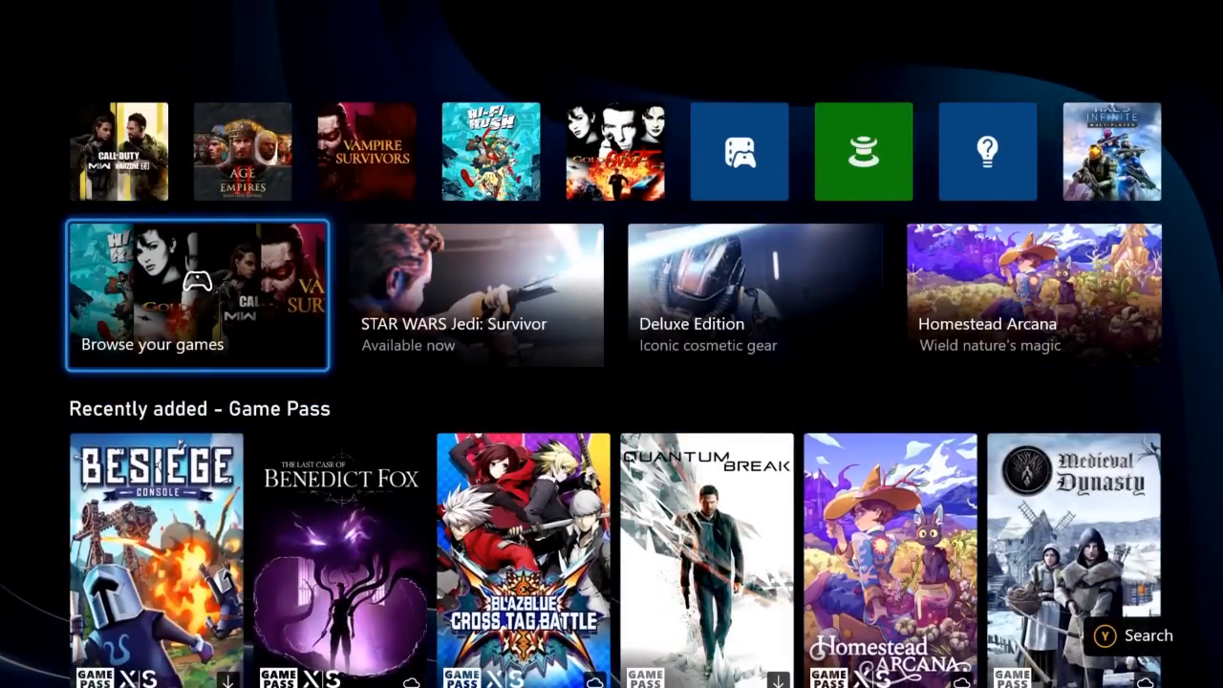
pyautogui.scroll(-3)
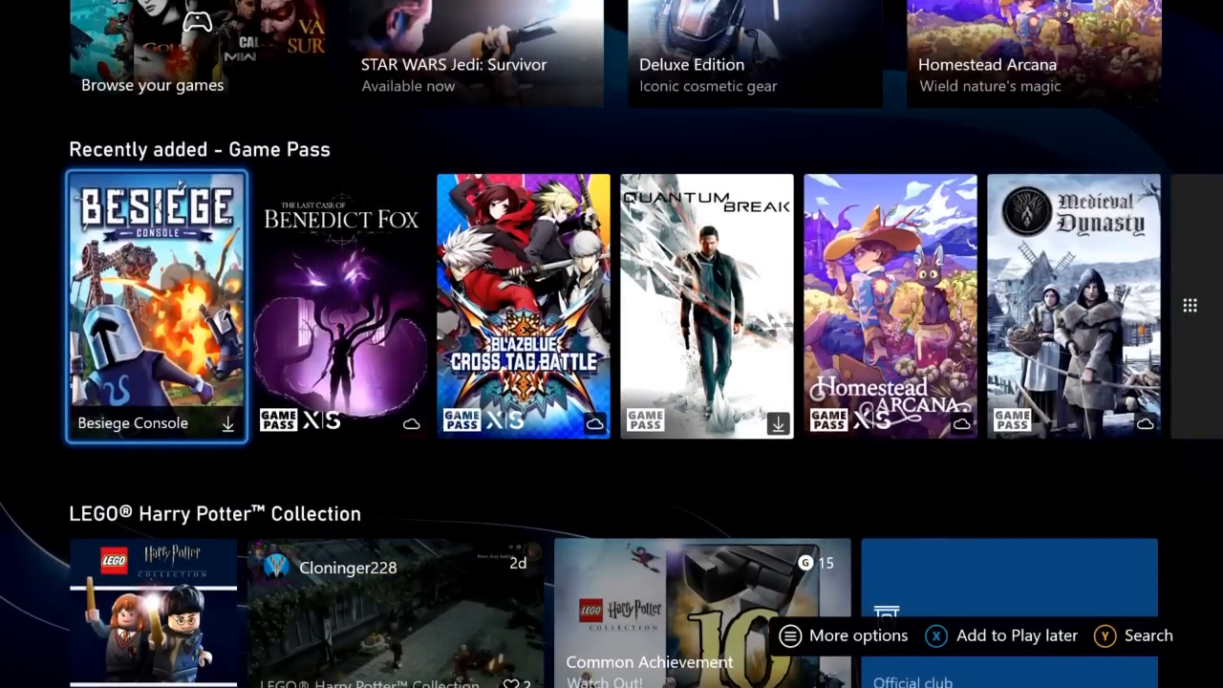
pyautogui.scroll(-3)
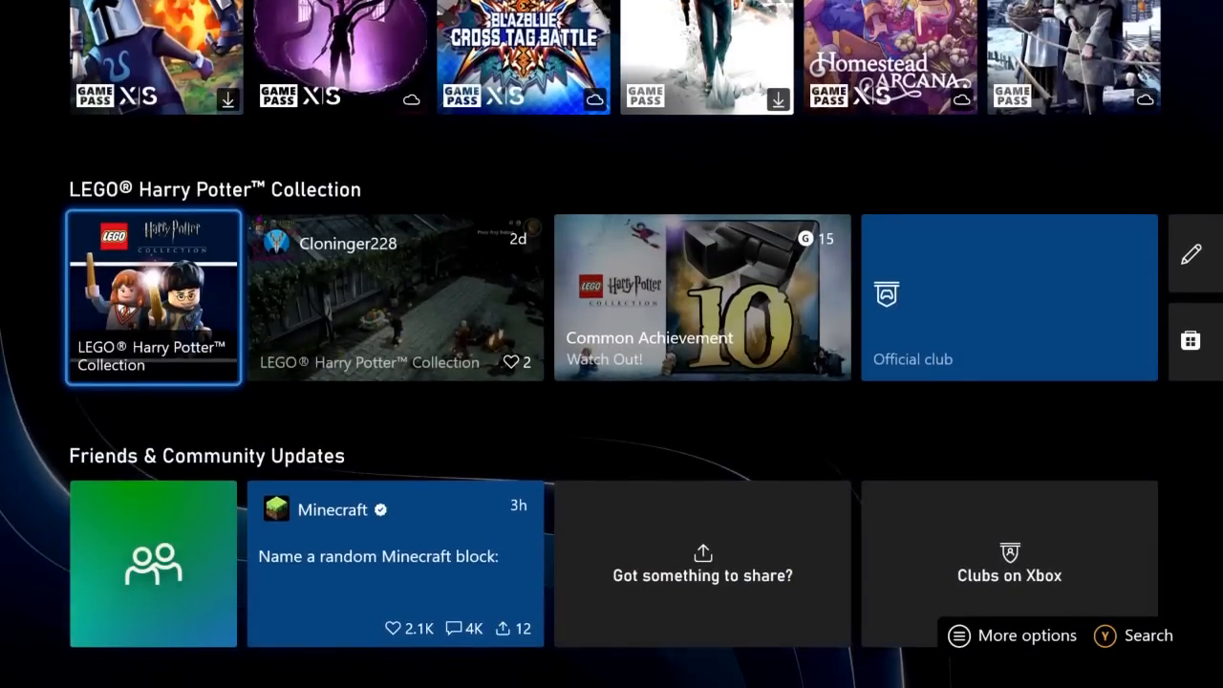
pyautogui.scroll(-3)
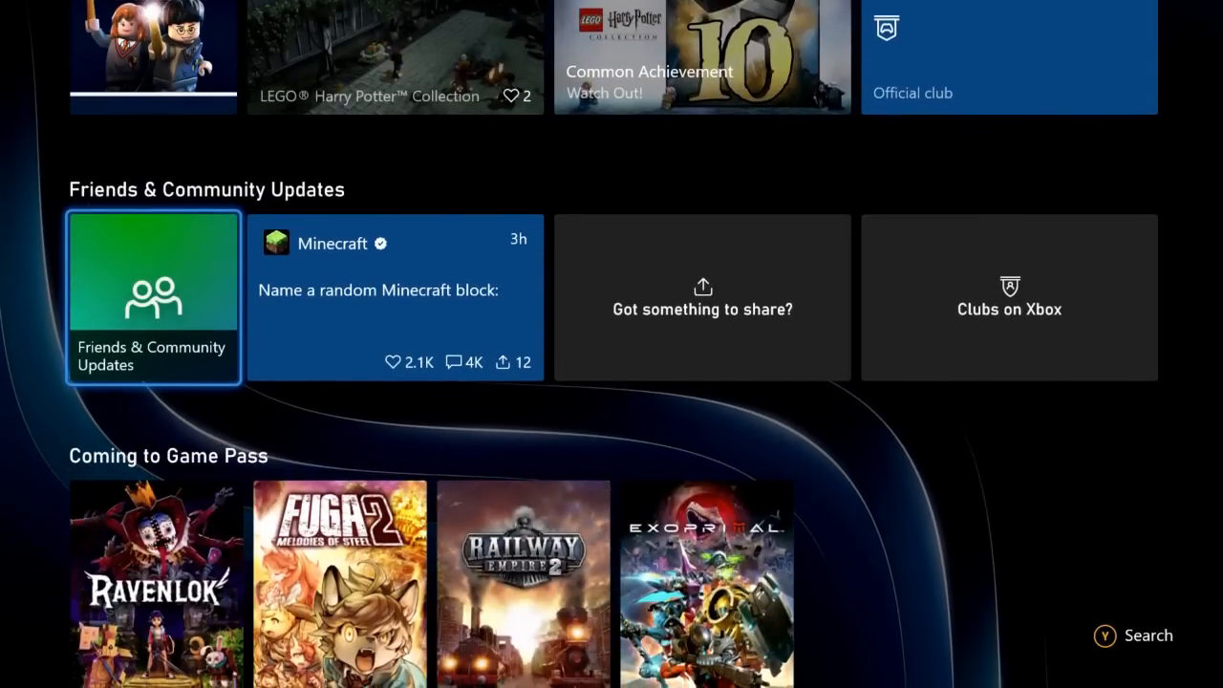
pyautogui.scroll(-3)
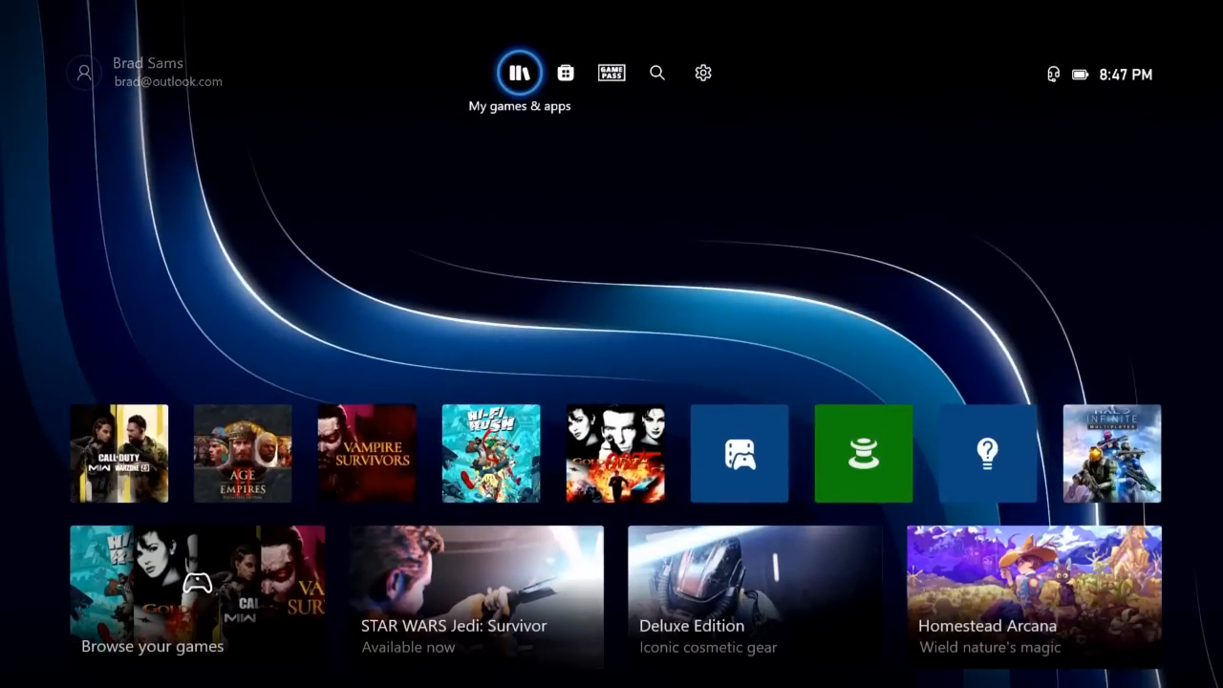
# Step: From the Captures tile's options, create a new group (Group 2) containing Captures
pyautogui.click(520, 73)
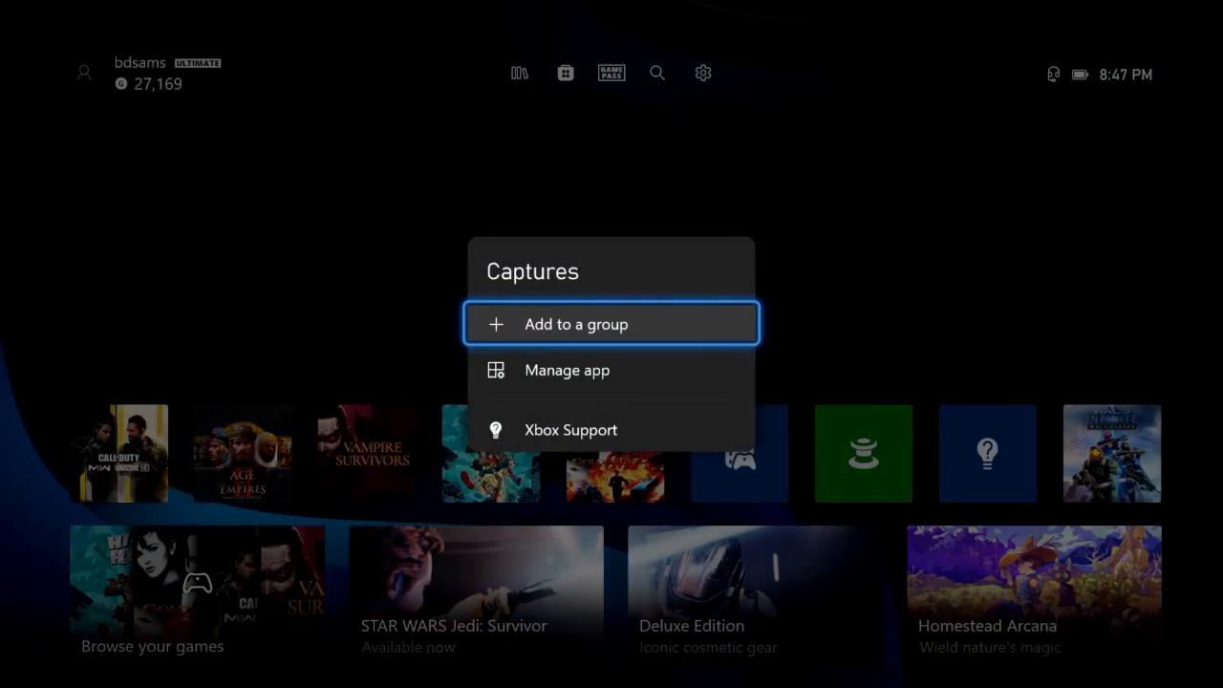
pyautogui.click(575, 323)
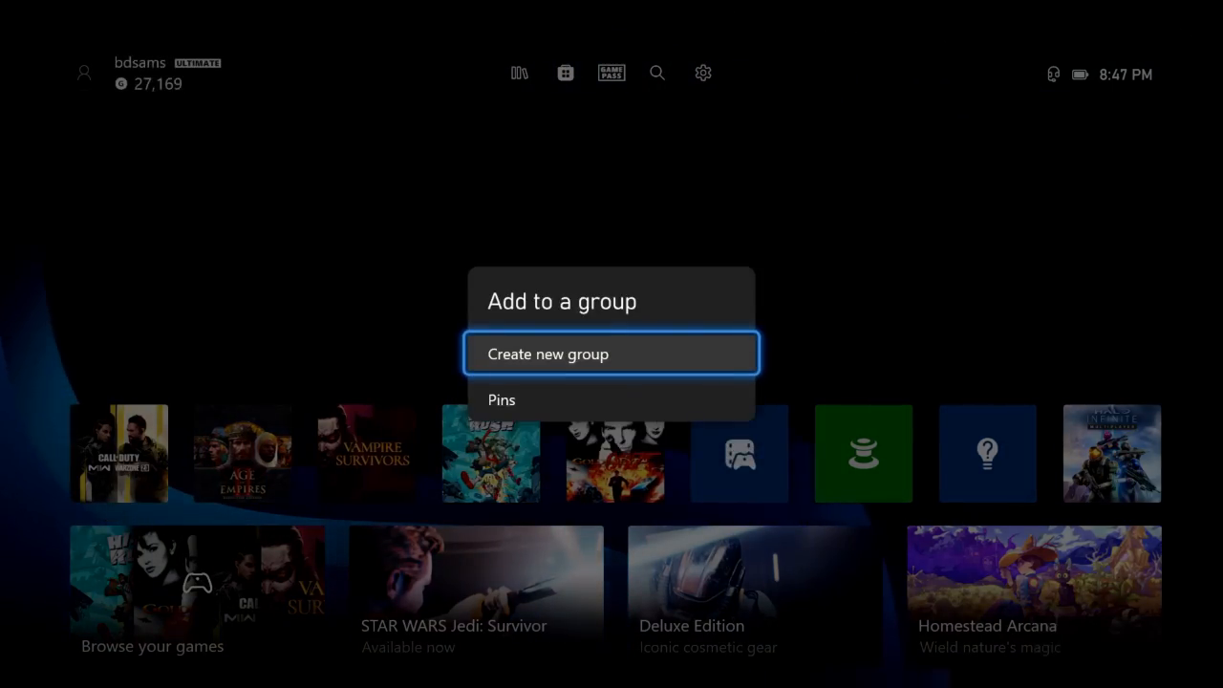
pyautogui.click(612, 353)
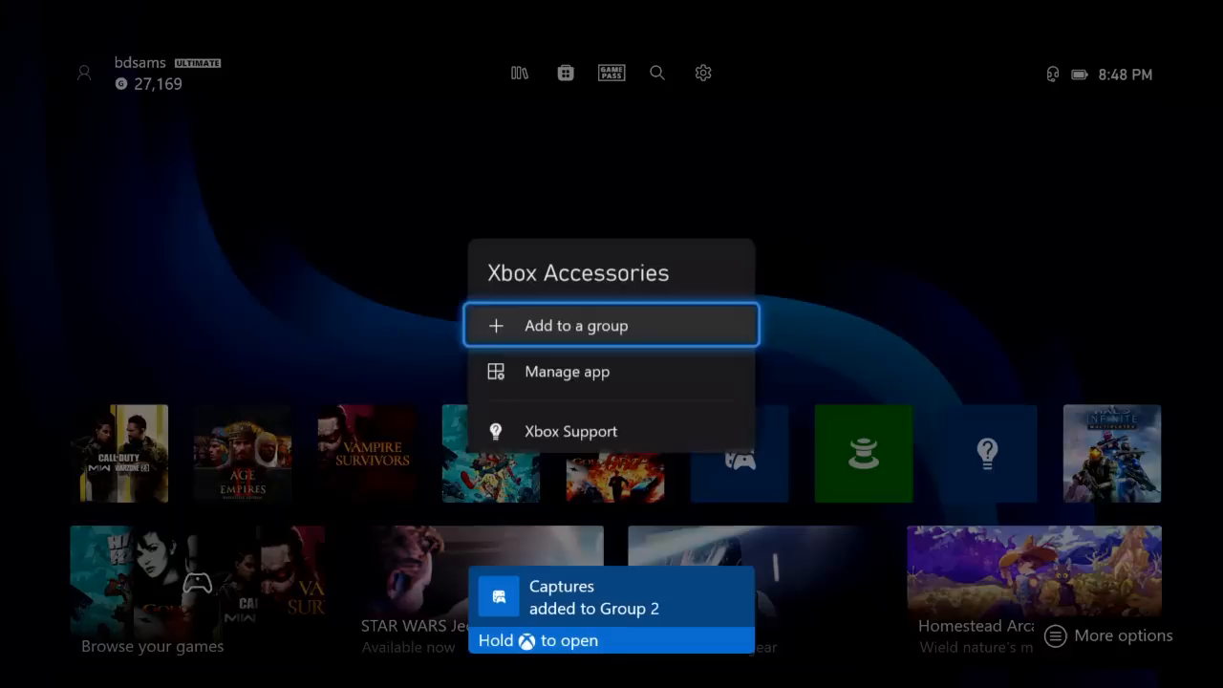
pyautogui.click(576, 325)
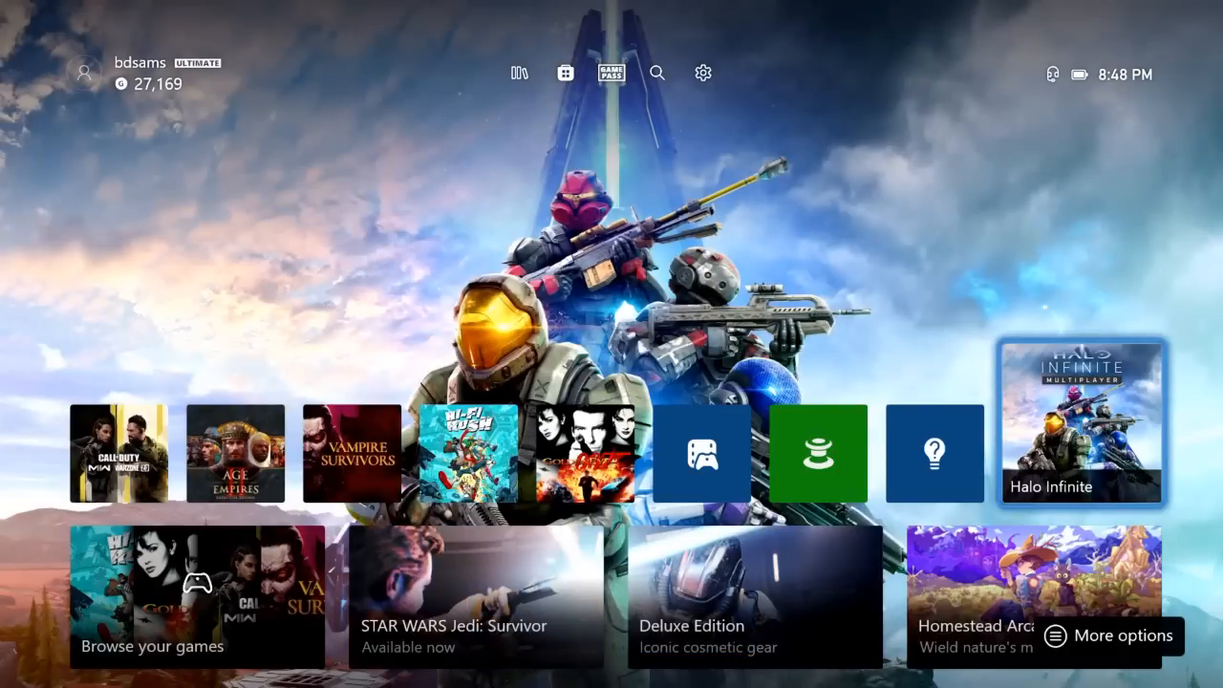
# Step: Bring up the guide, move through People, Capture & share and Profile & system, and enter Settings
pyautogui.scroll(-3)
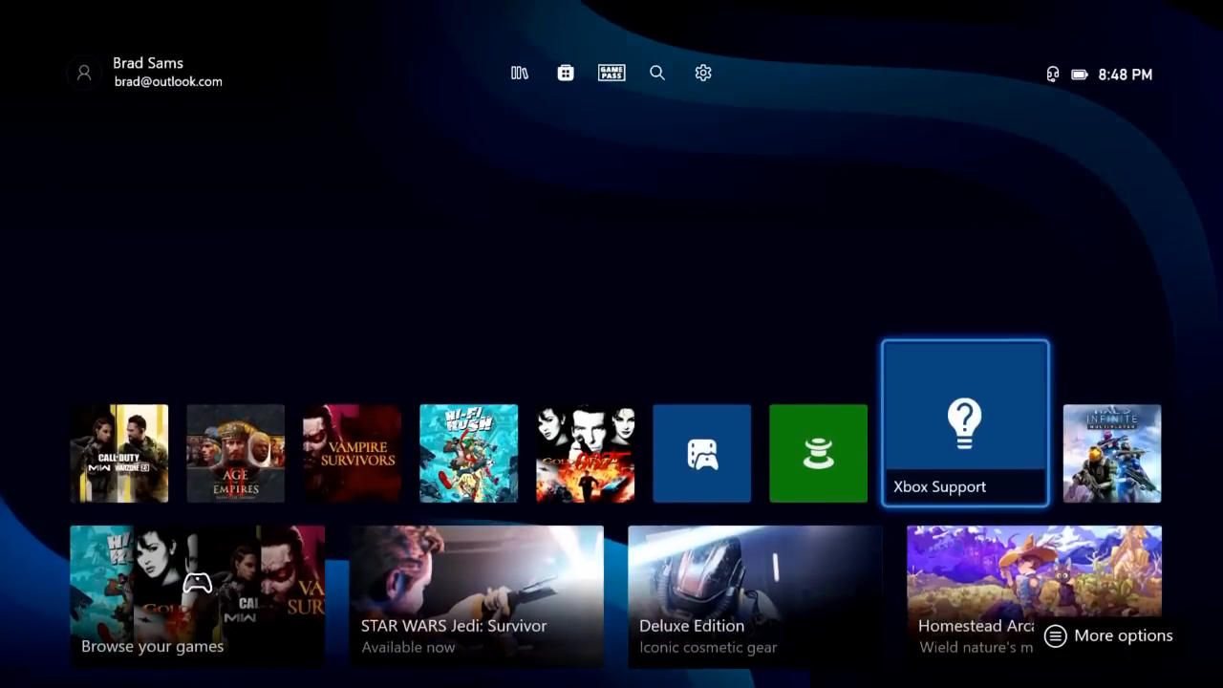
pyautogui.press('xbox')
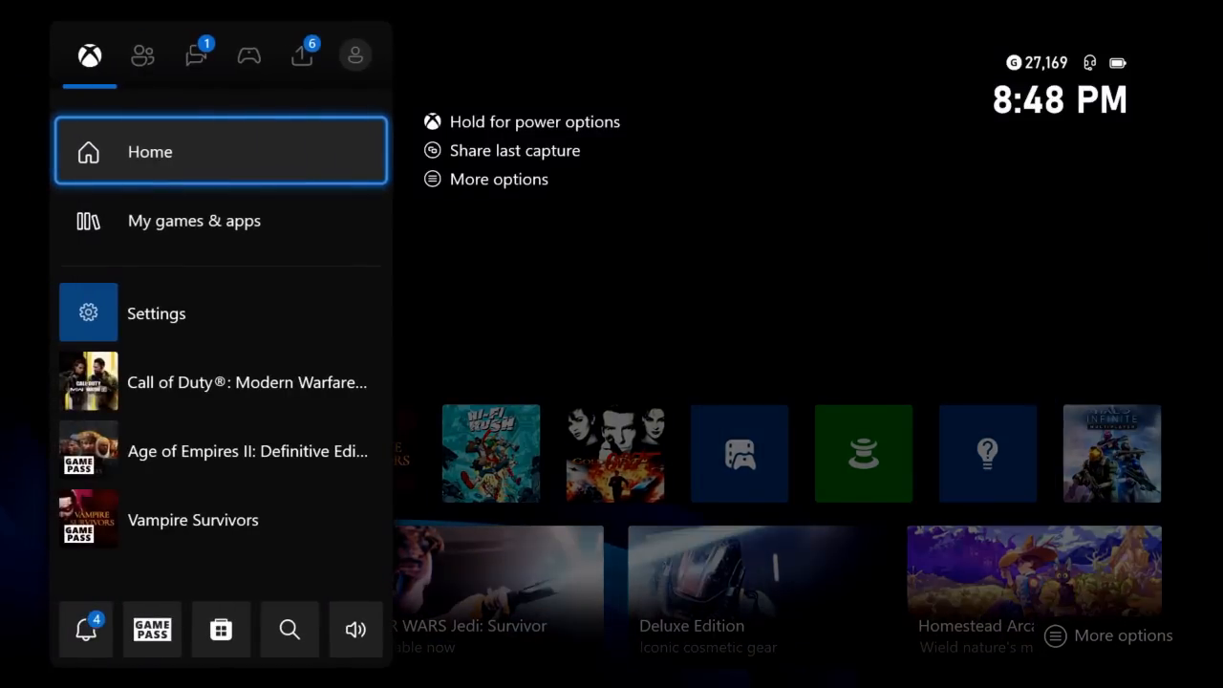
pyautogui.click(142, 54)
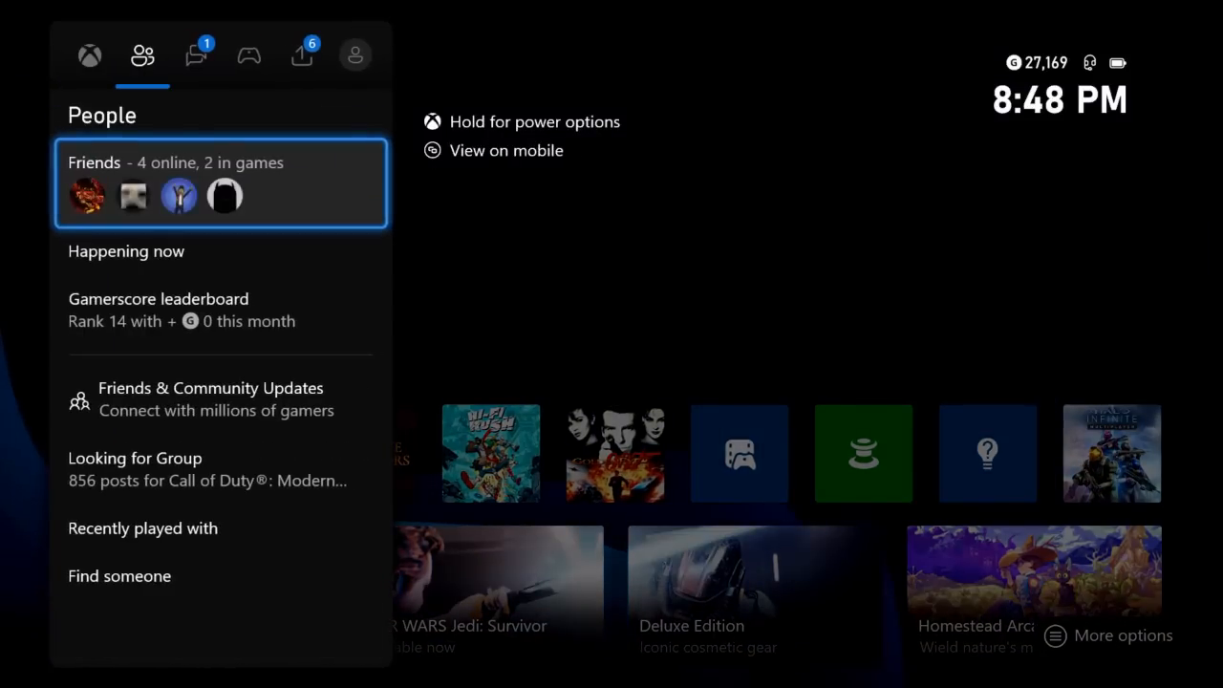
pyautogui.click(302, 53)
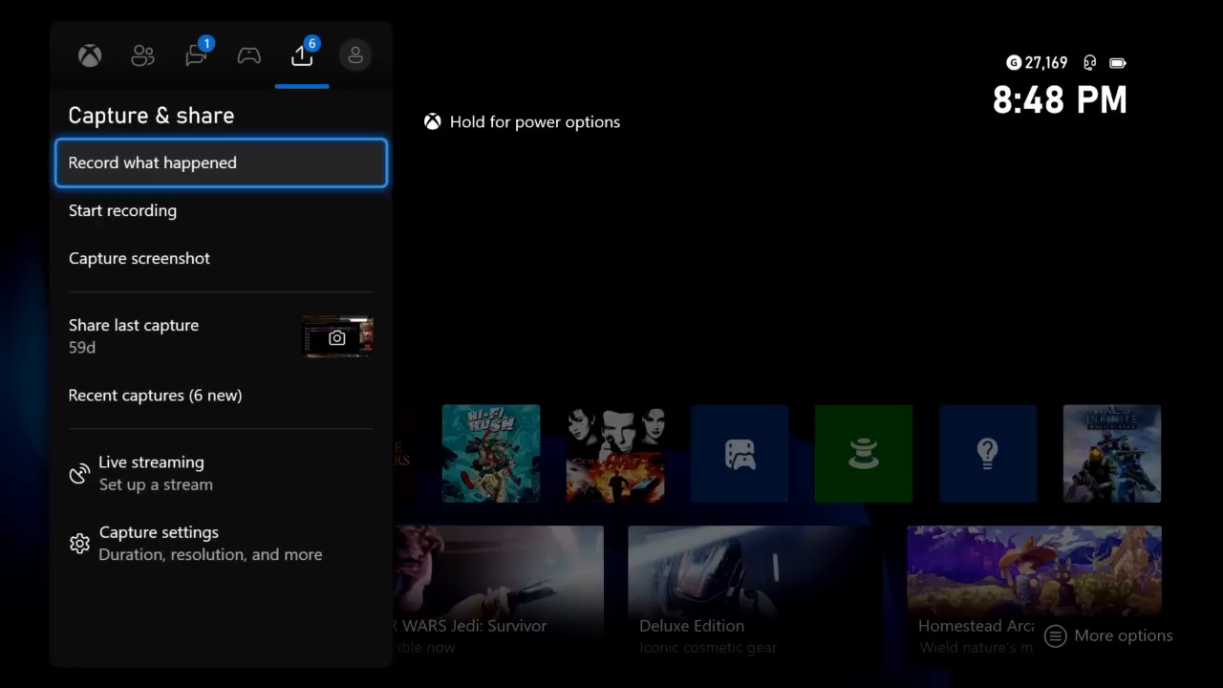
pyautogui.click(355, 54)
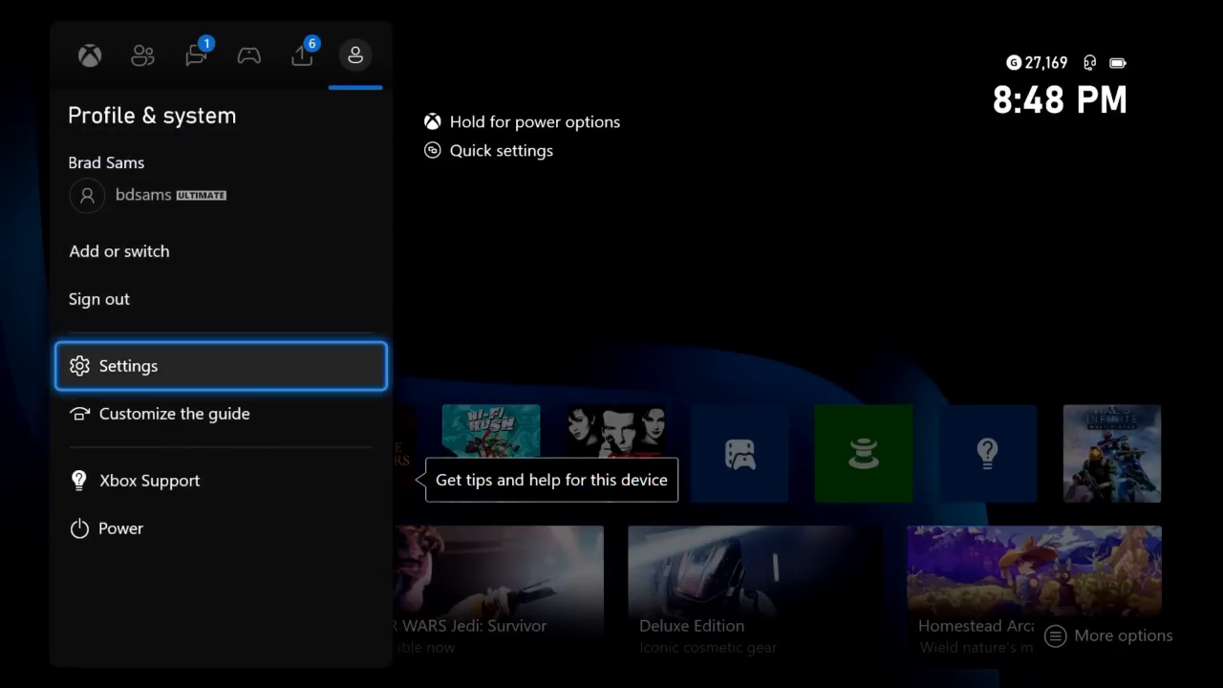
pyautogui.click(126, 365)
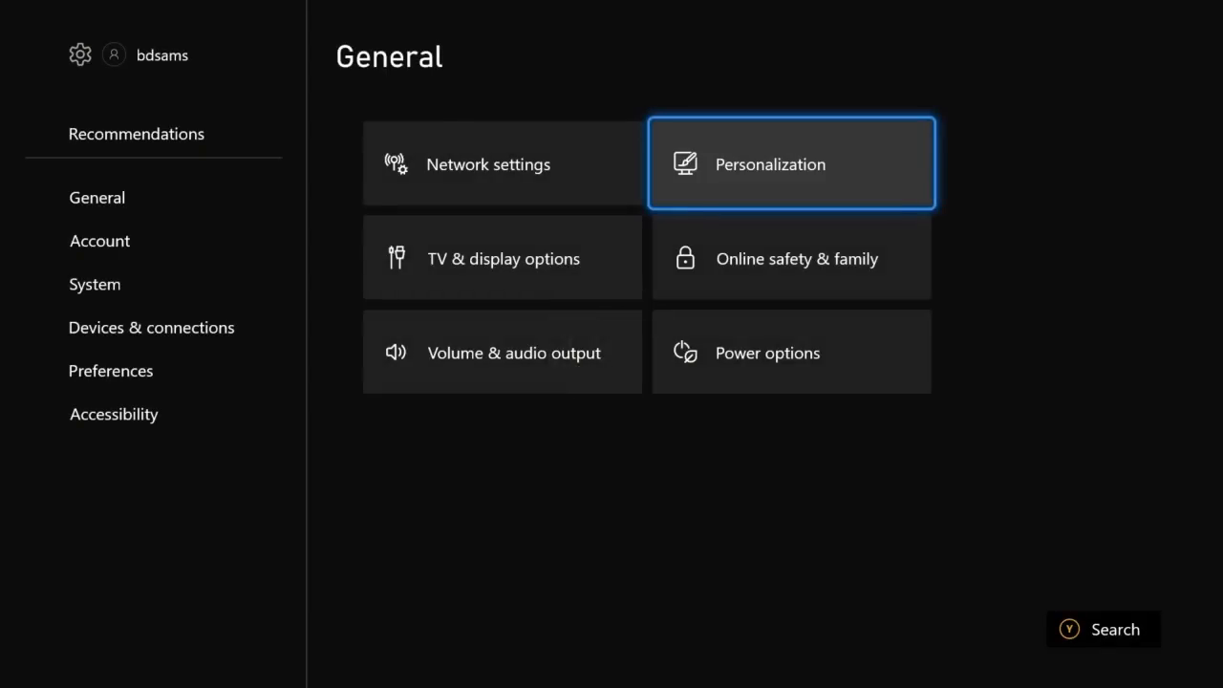
# Step: In Personalization > My background, browse the Abstract and Xbox dynamic background collections
pyautogui.click(791, 162)
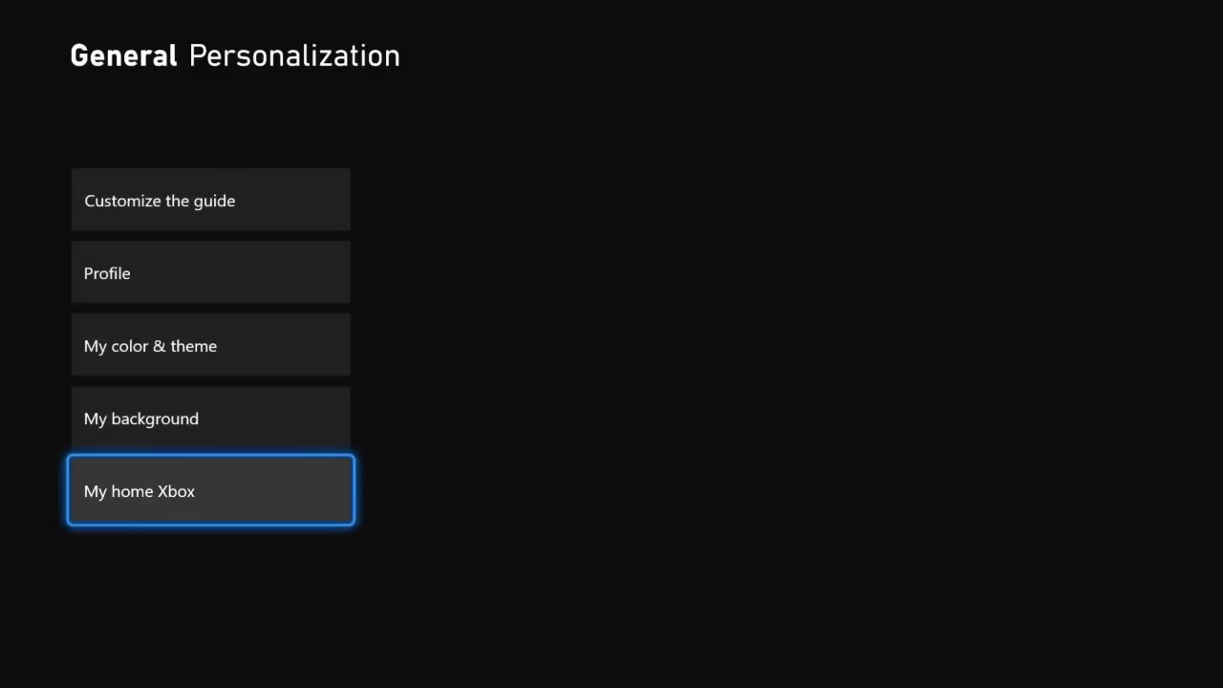
pyautogui.click(211, 417)
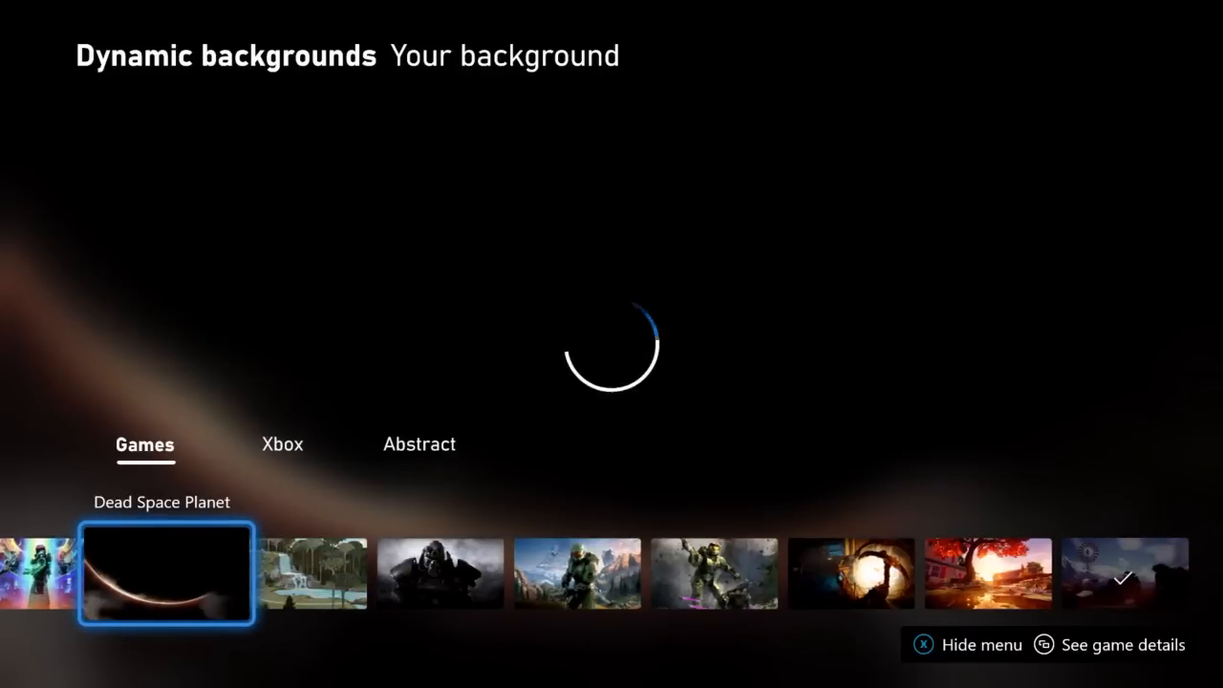
pyautogui.click(283, 444)
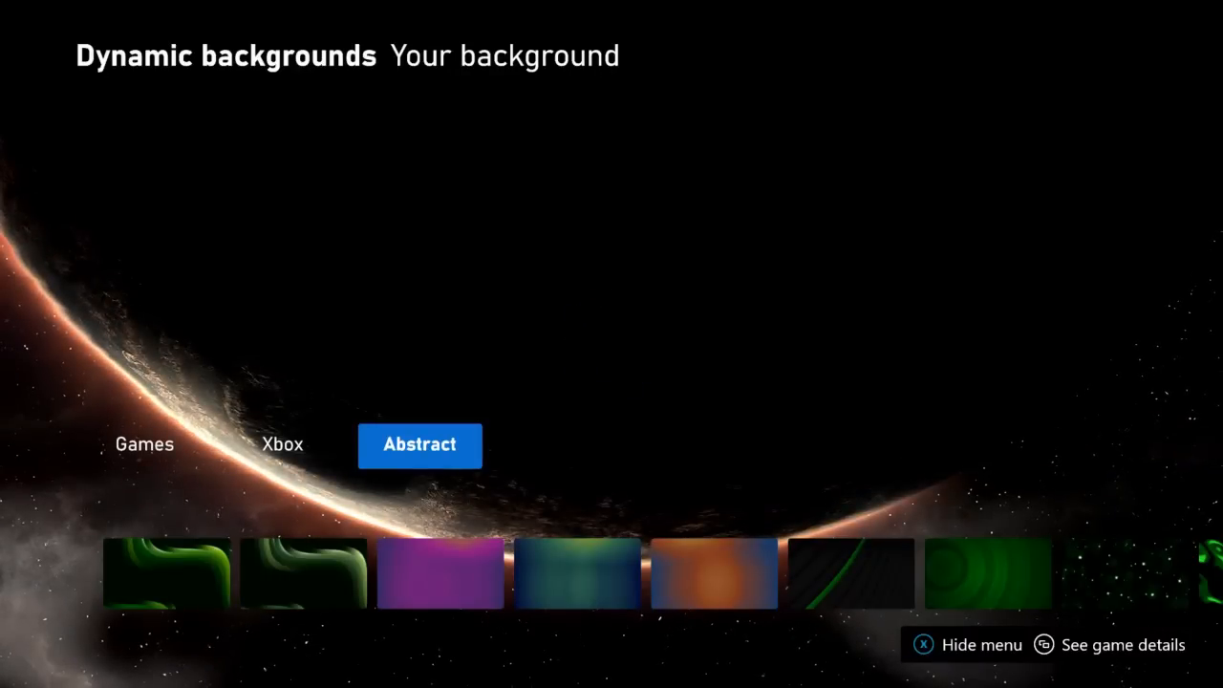
pyautogui.click(283, 446)
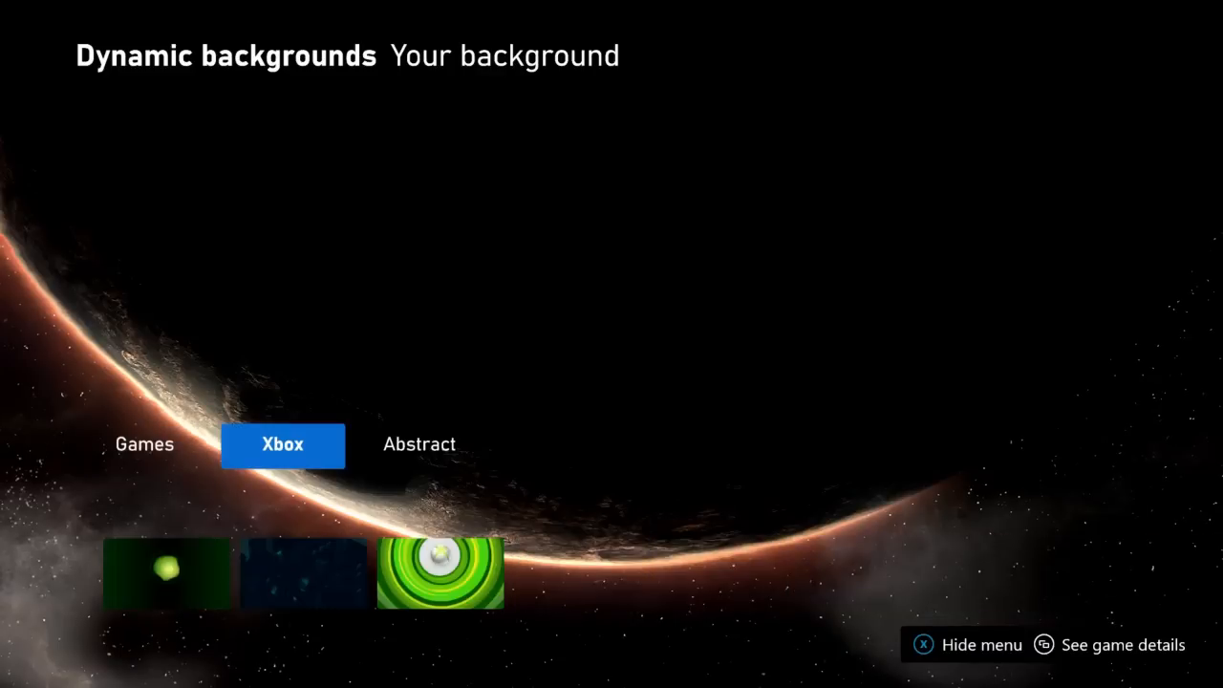
pyautogui.click(145, 443)
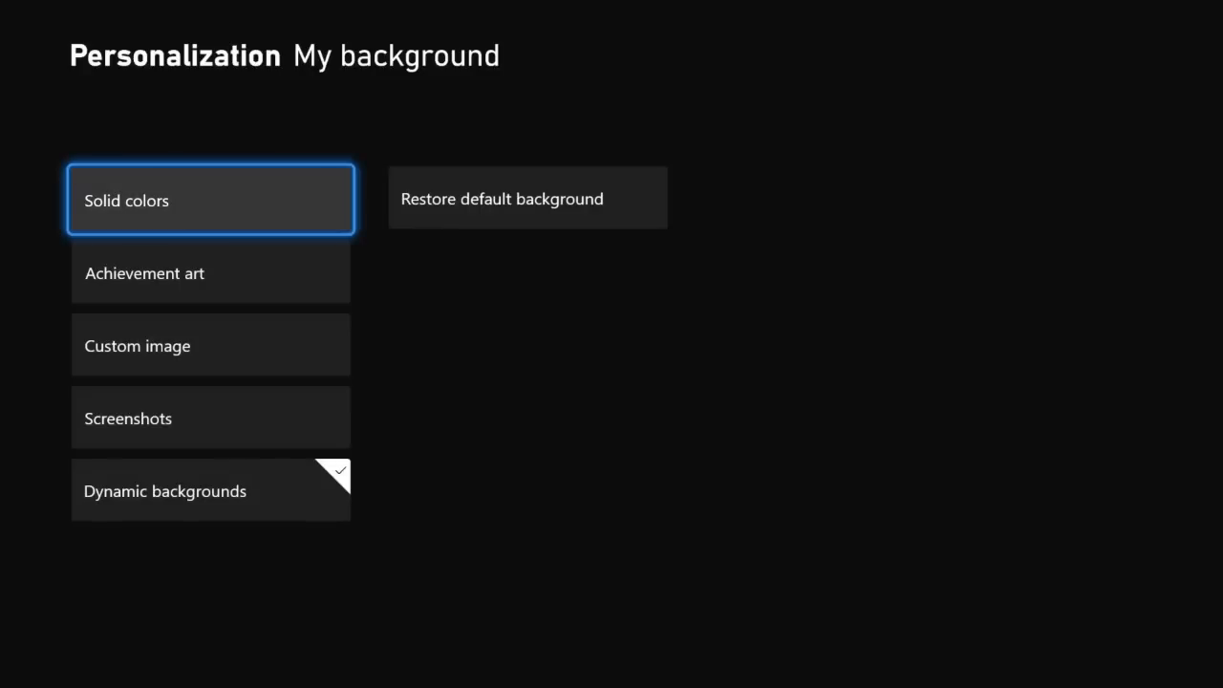
# Step: Back out of the background settings to the home screen
pyautogui.press('Escape')
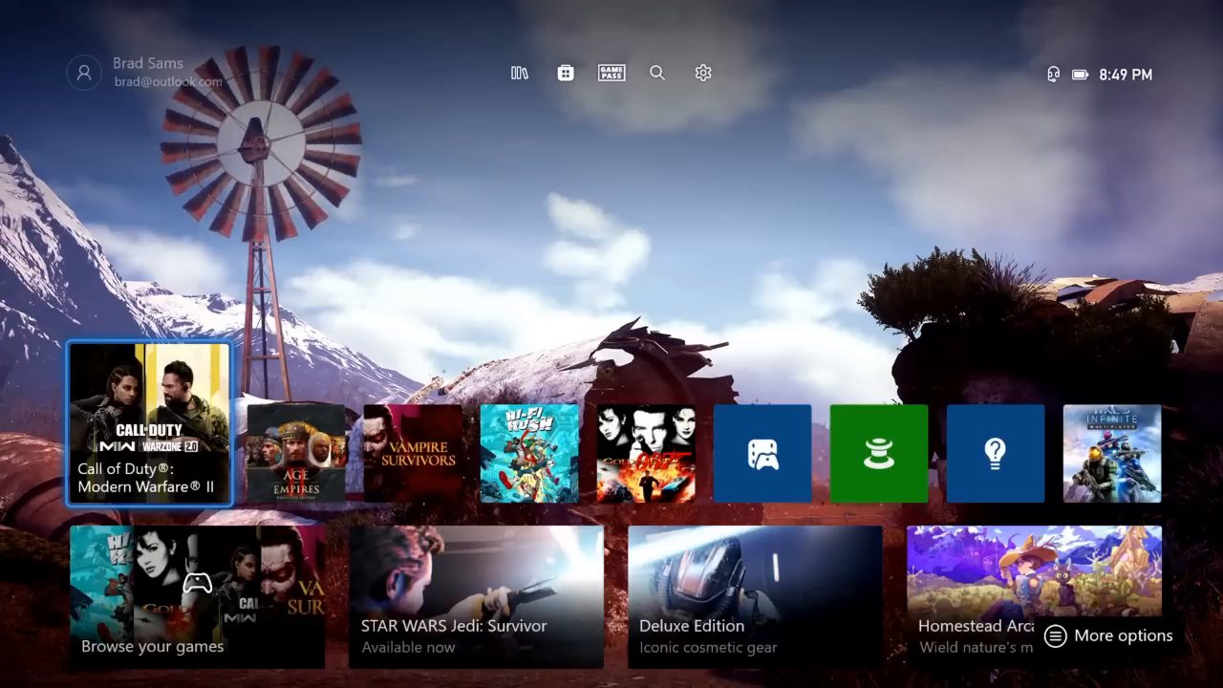
pyautogui.press('Right')
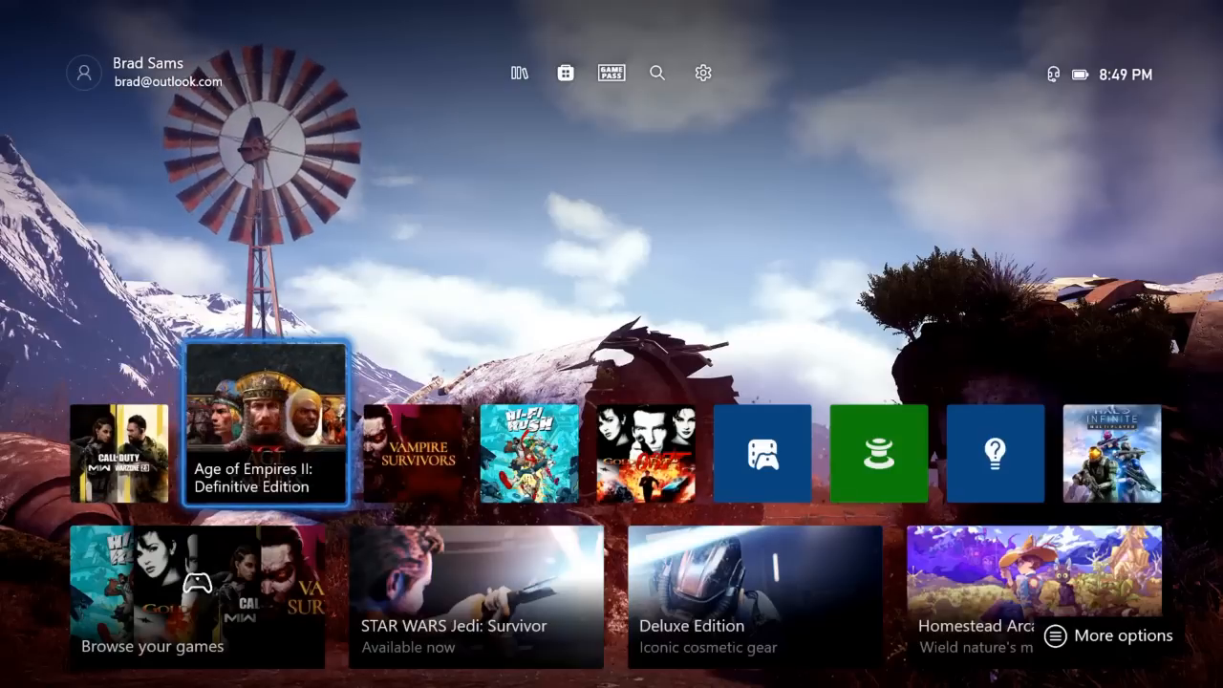
pyautogui.press('Left')
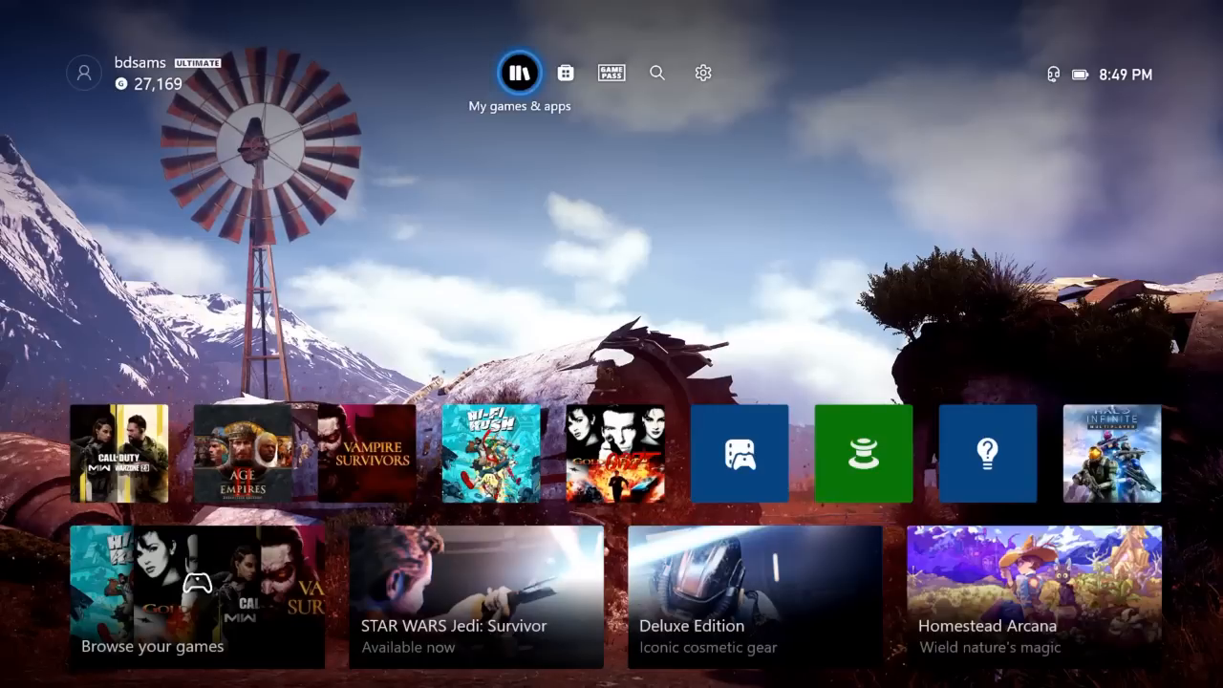
pyautogui.click(612, 73)
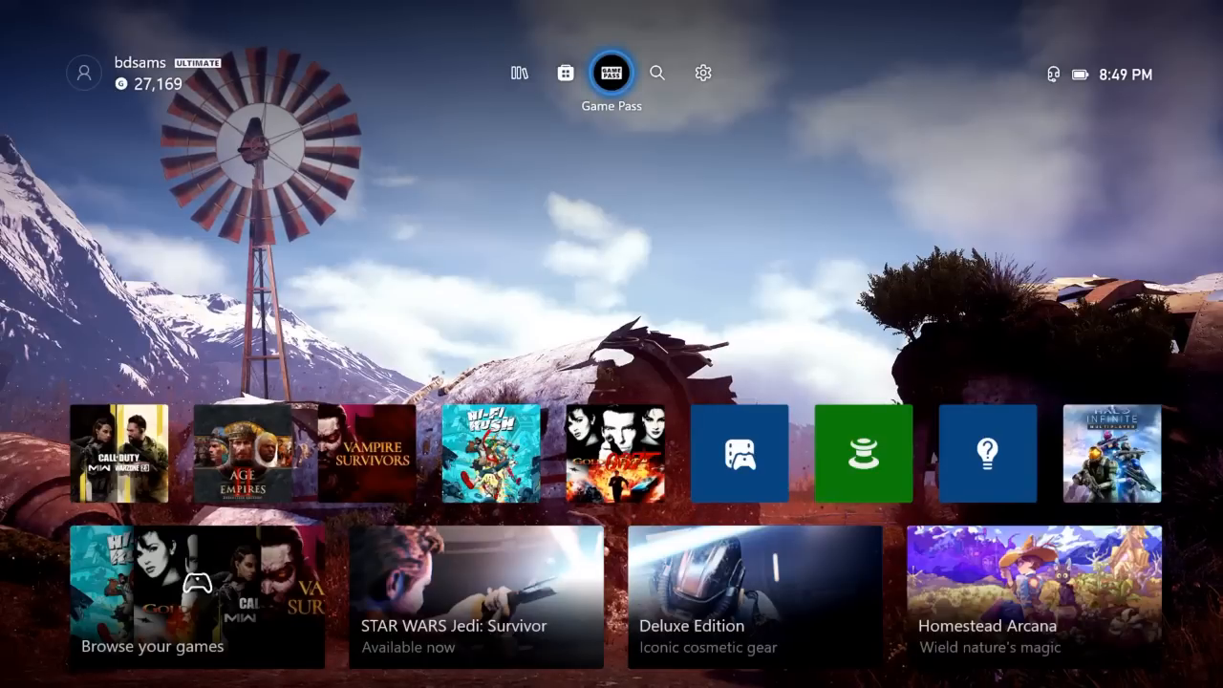
pyautogui.click(658, 73)
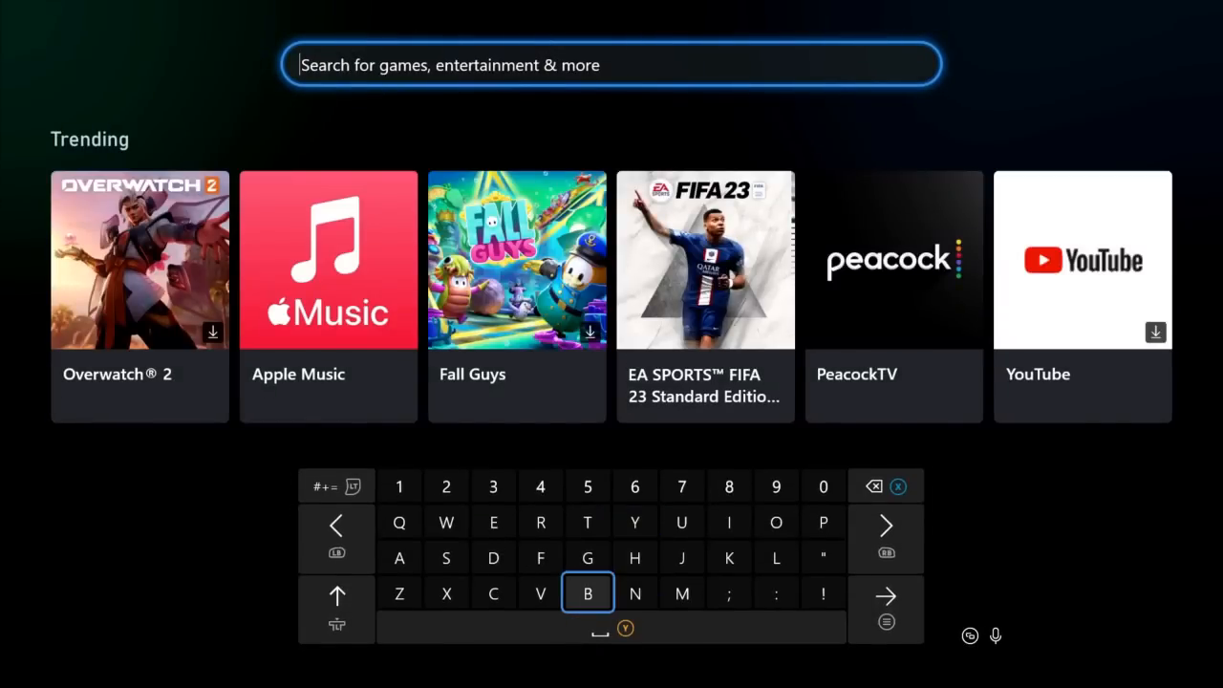
pyautogui.write('c')
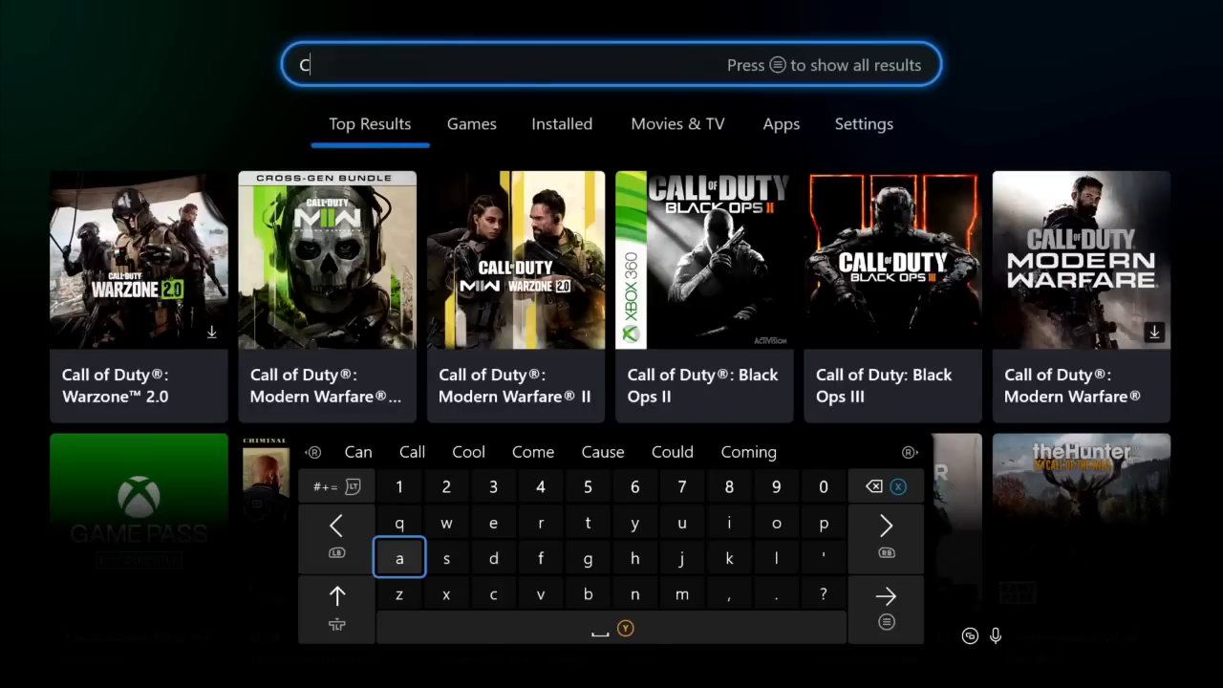
pyautogui.write('aa')
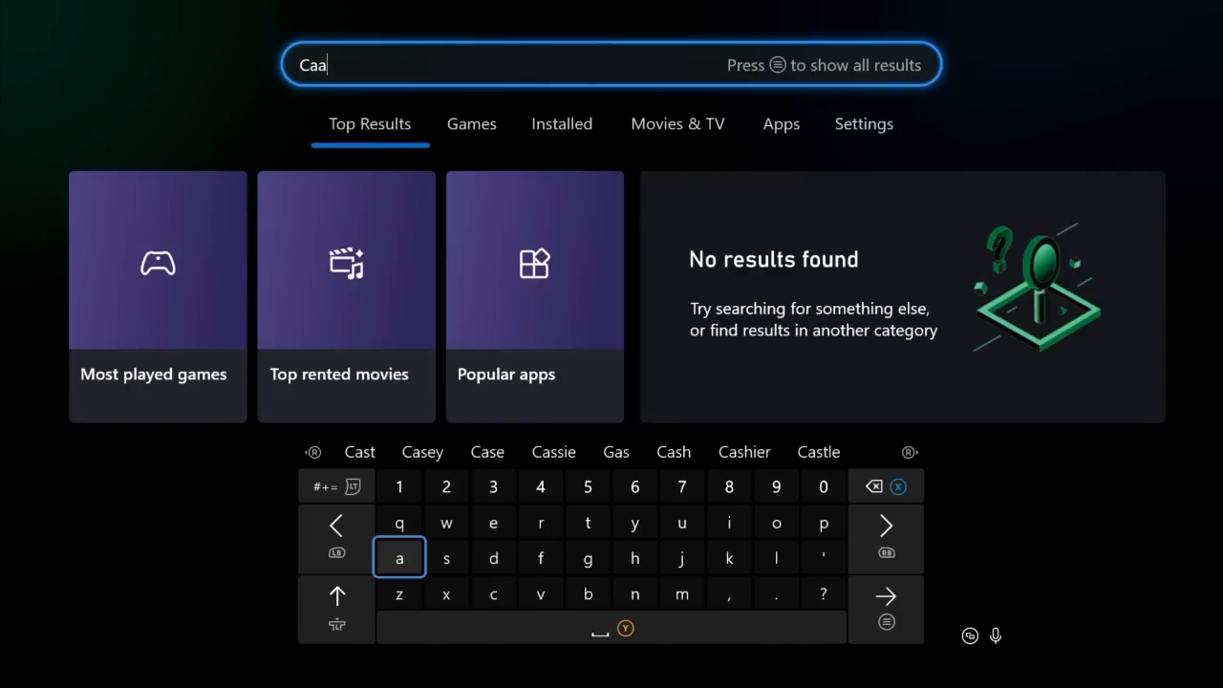
pyautogui.press('backspace')
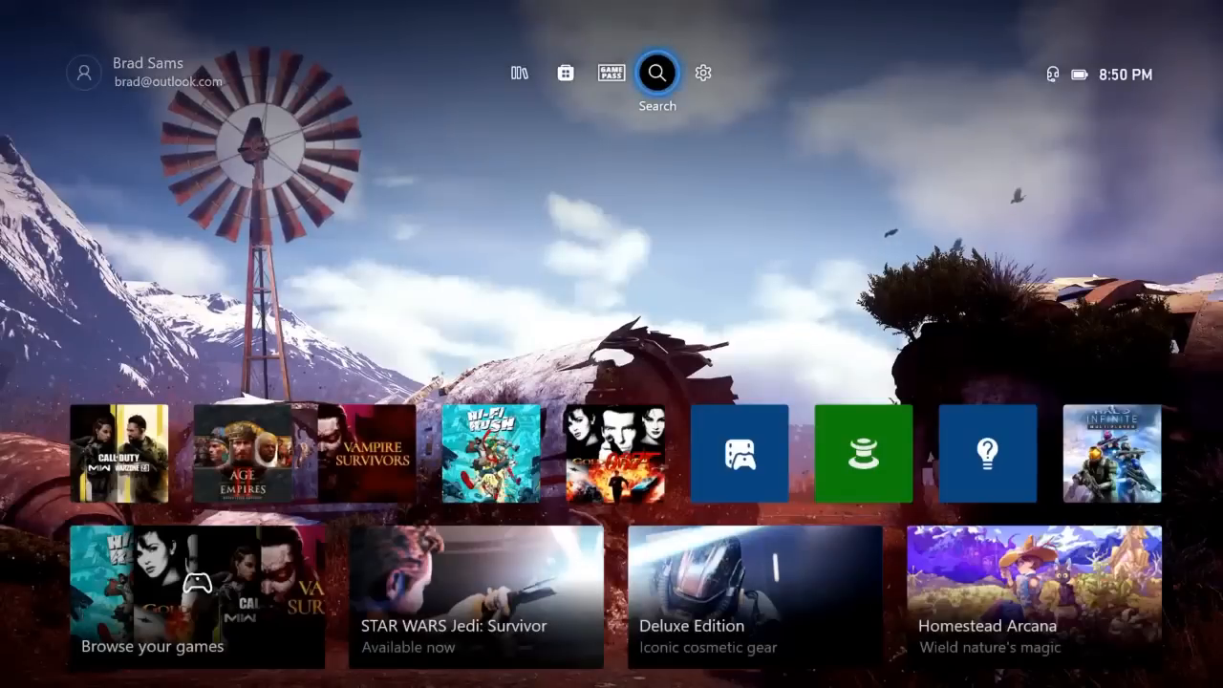
# Step: Move to the Settings icon, then bring up the guide on its People section
pyautogui.click(703, 72)
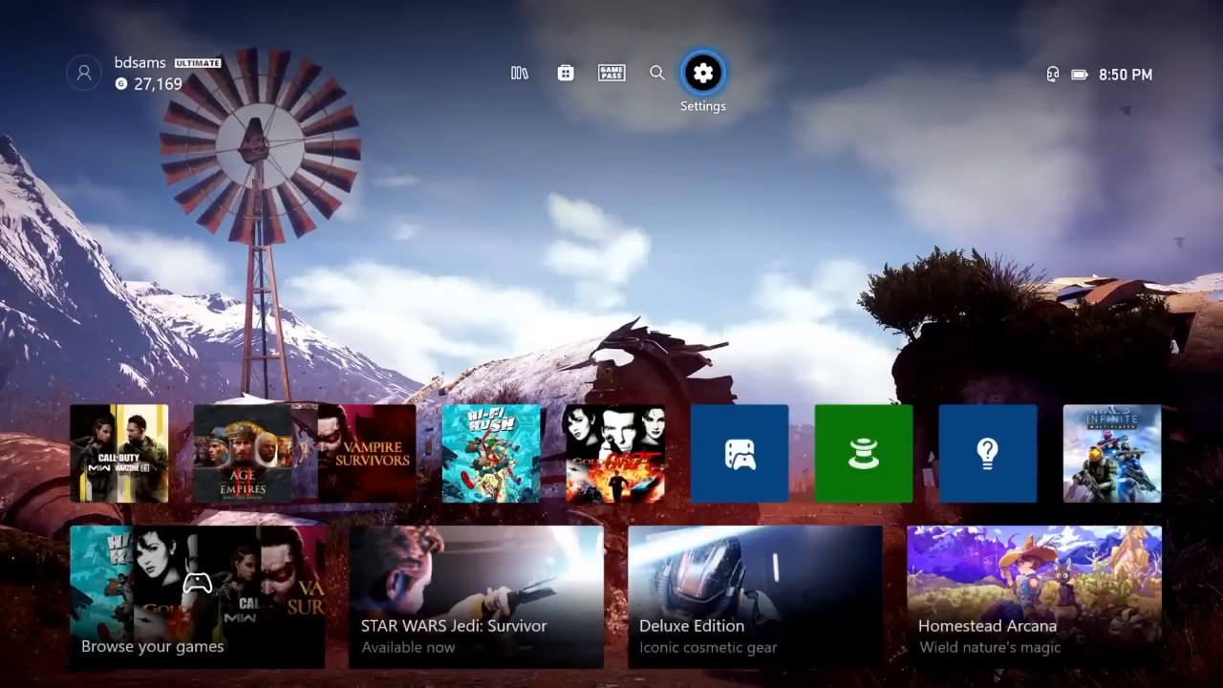
pyautogui.click(118, 455)
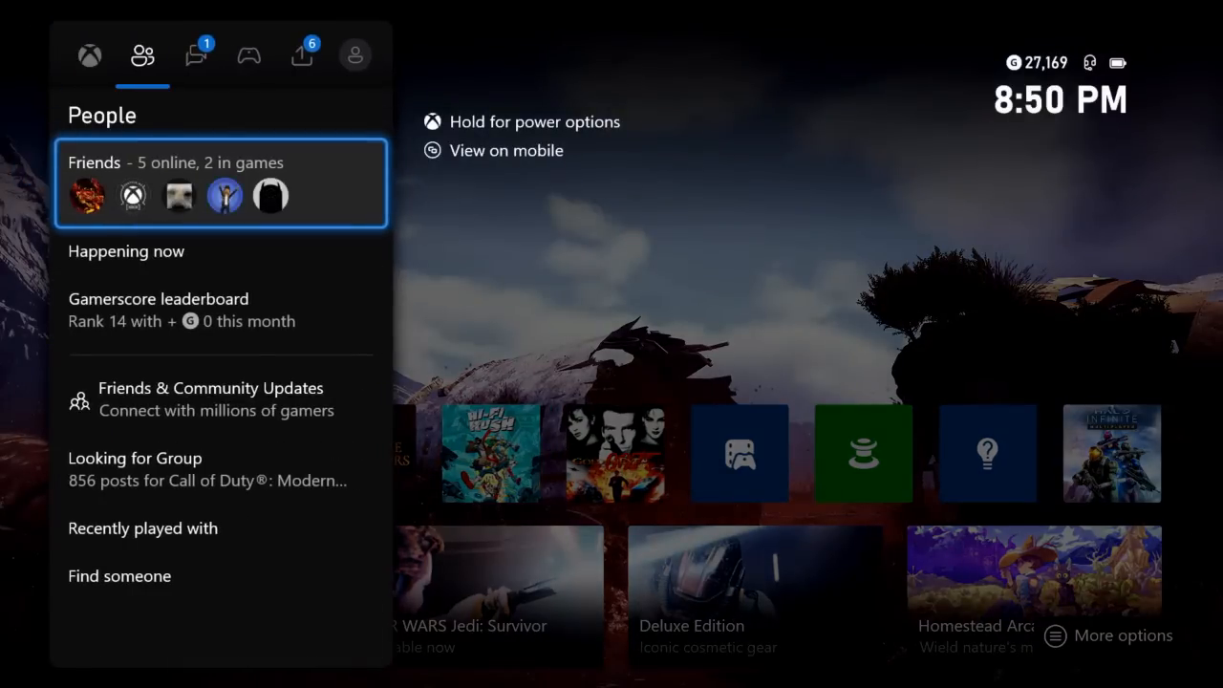
# Step: Cycle the guide through Parties & chats, Capture & share and Profile & system
pyautogui.click(195, 53)
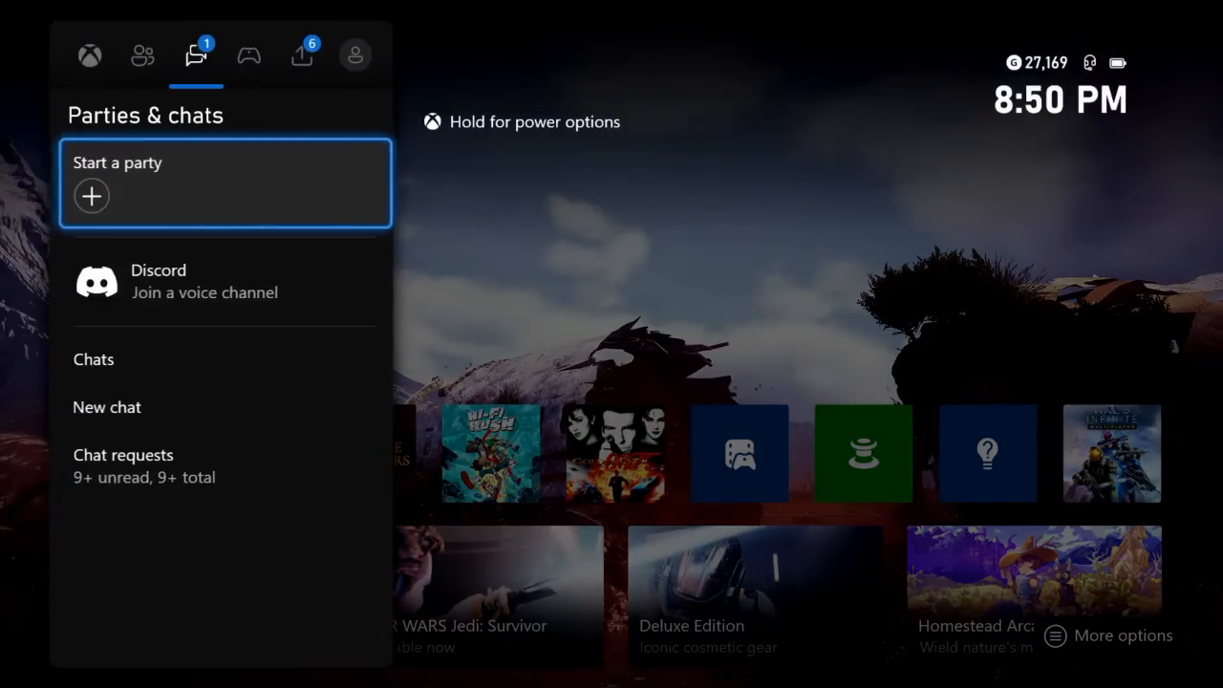
pyautogui.click(302, 54)
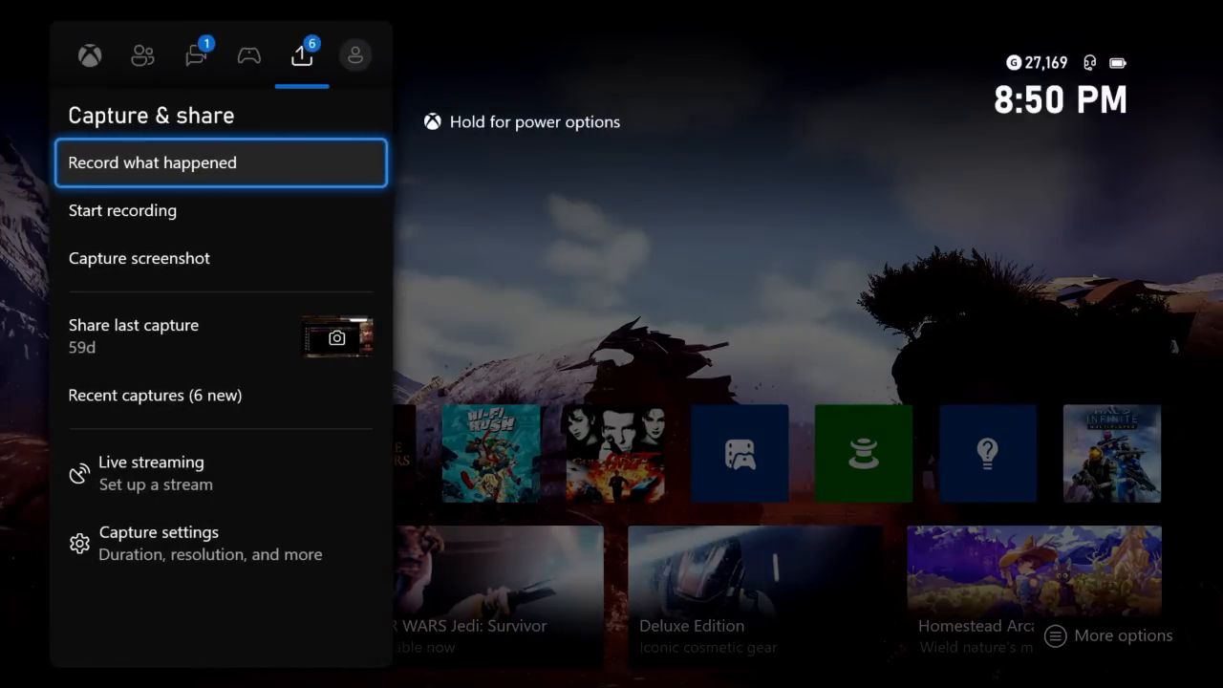
pyautogui.click(356, 53)
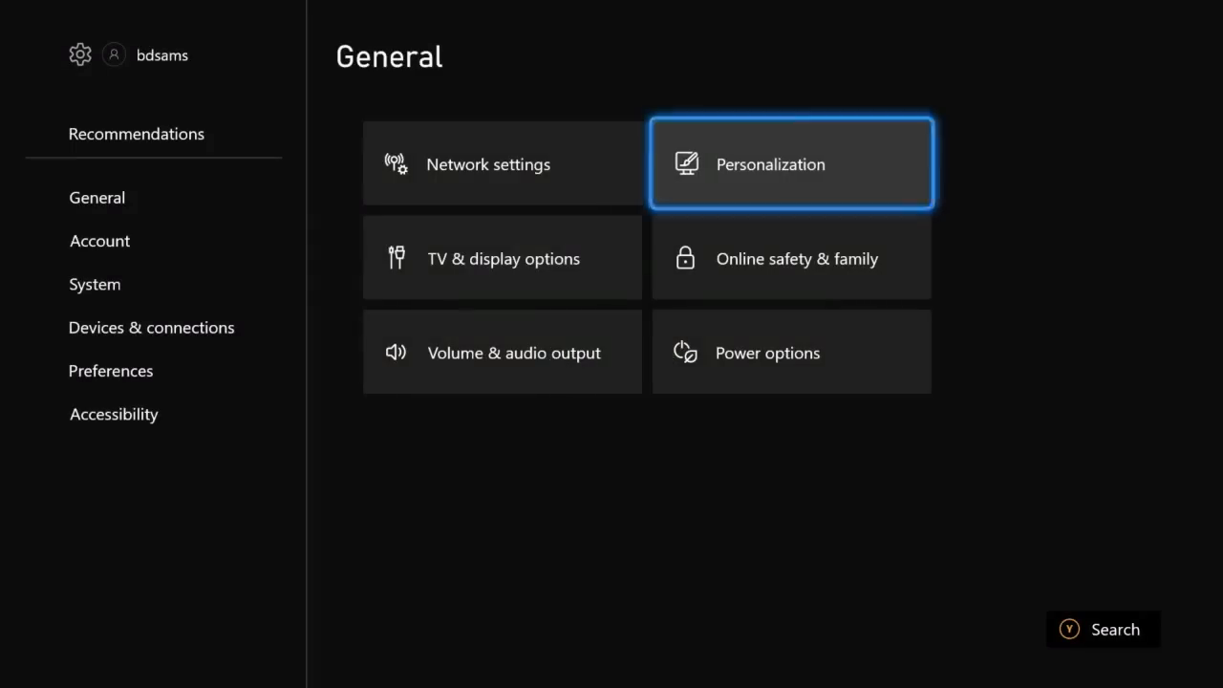
# Step: Enter the Personalization settings to change the home background
pyautogui.click(791, 163)
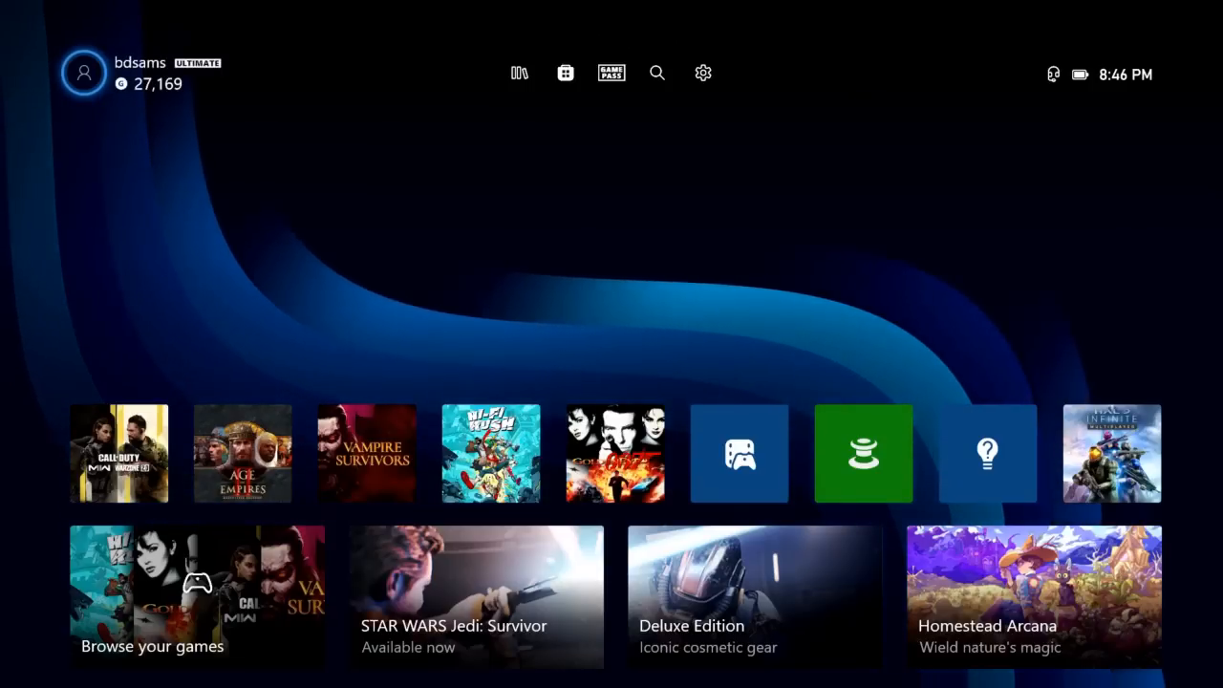
pyautogui.moveTo(704, 72)
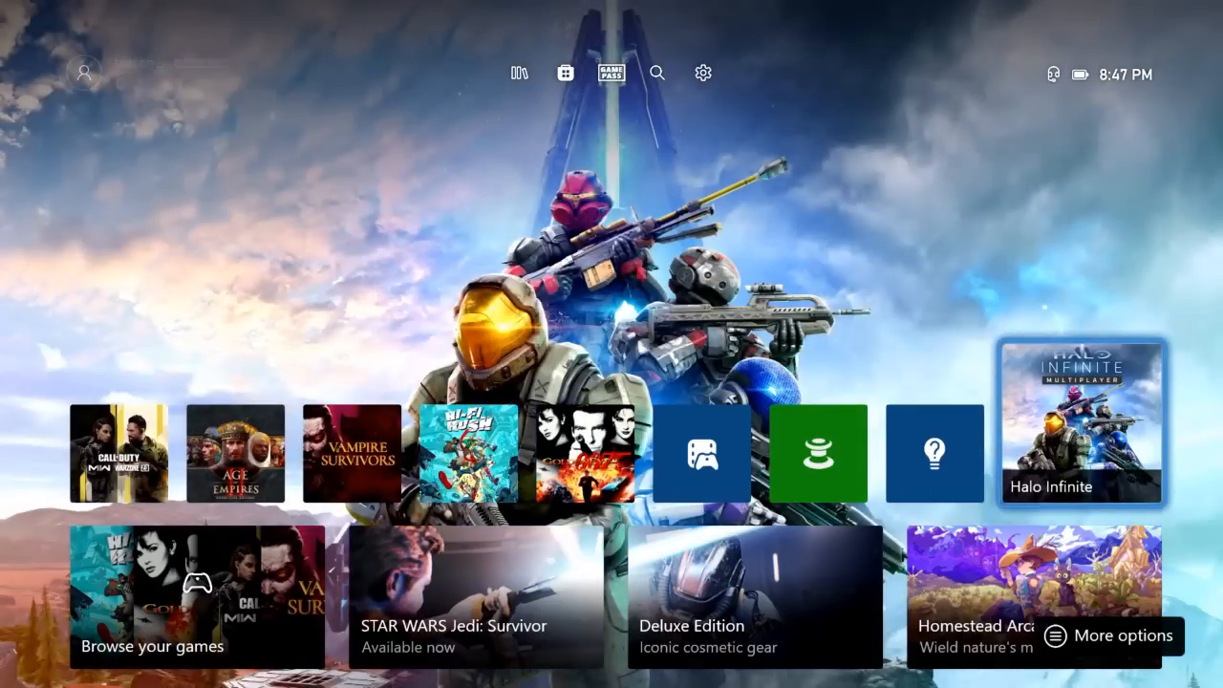
# Step: Scroll the home feed down to the Recently added - Game Pass row
pyautogui.scroll(-3)
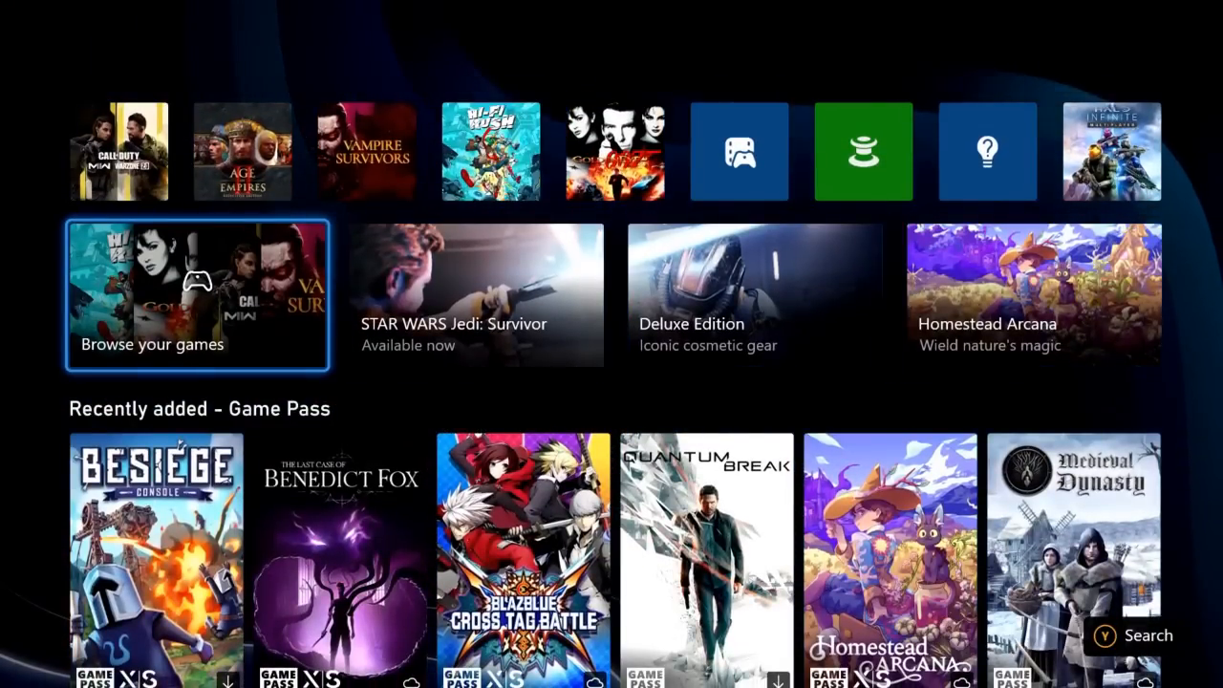
pyautogui.scroll(-3)
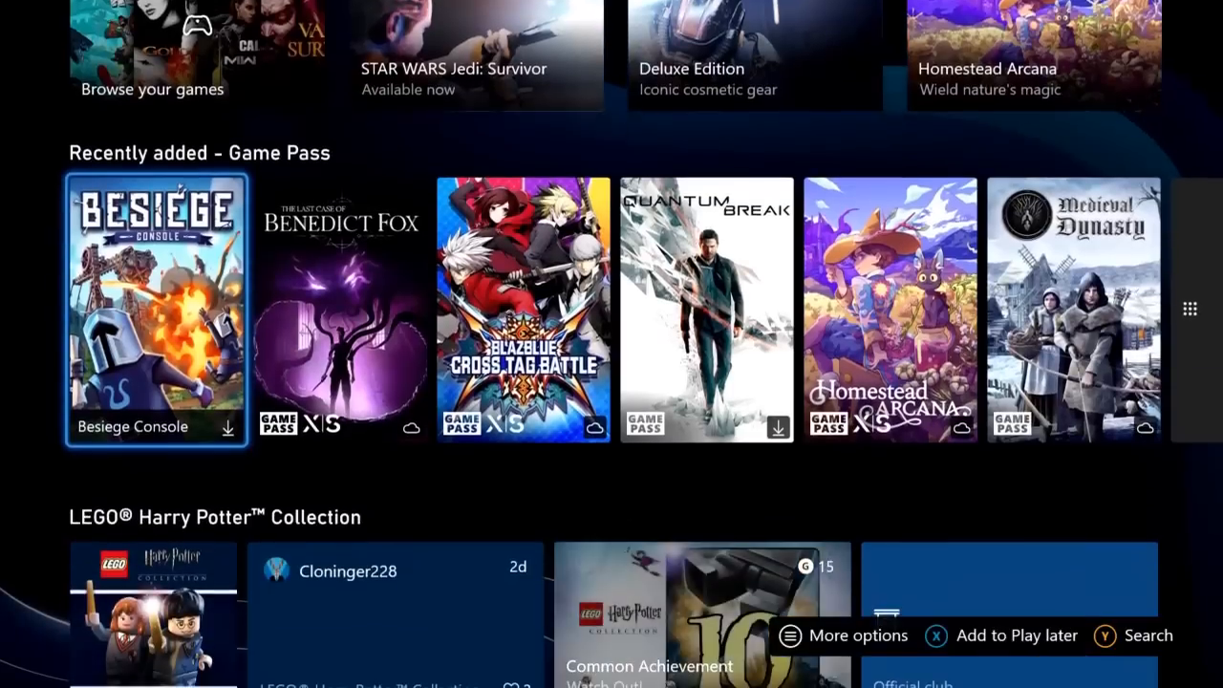